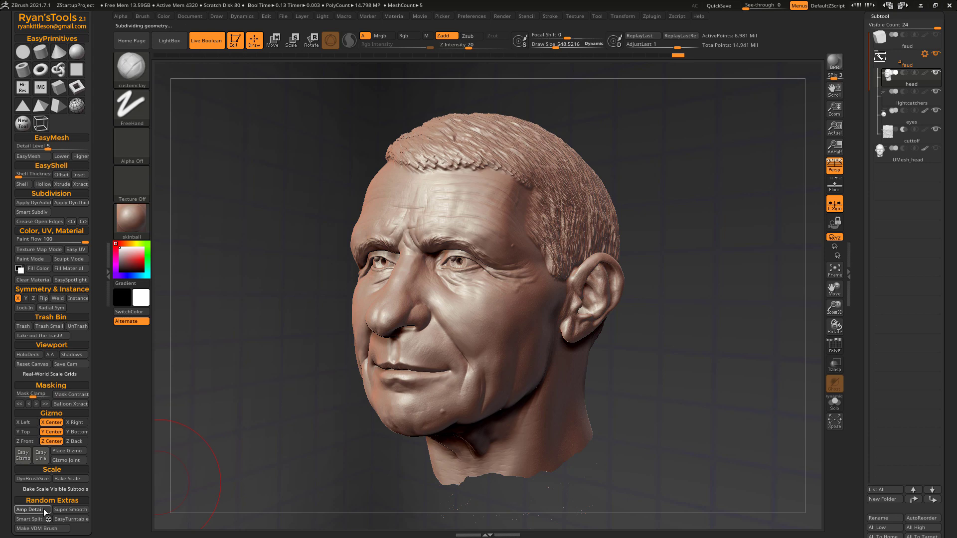
# Load the AmpDetail brush and expand the Morph Target settings for the head sculpt.
pyautogui.click(29, 509)
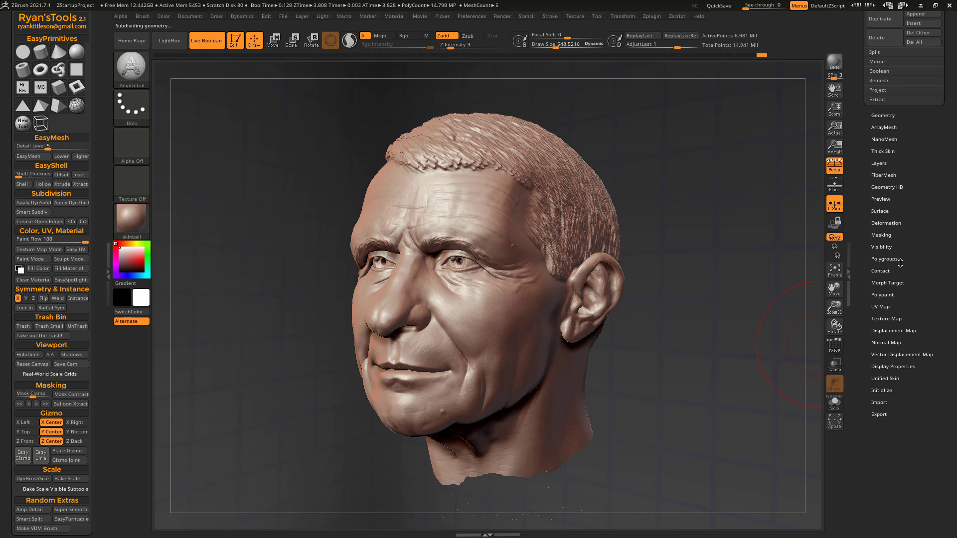
pyautogui.click(888, 271)
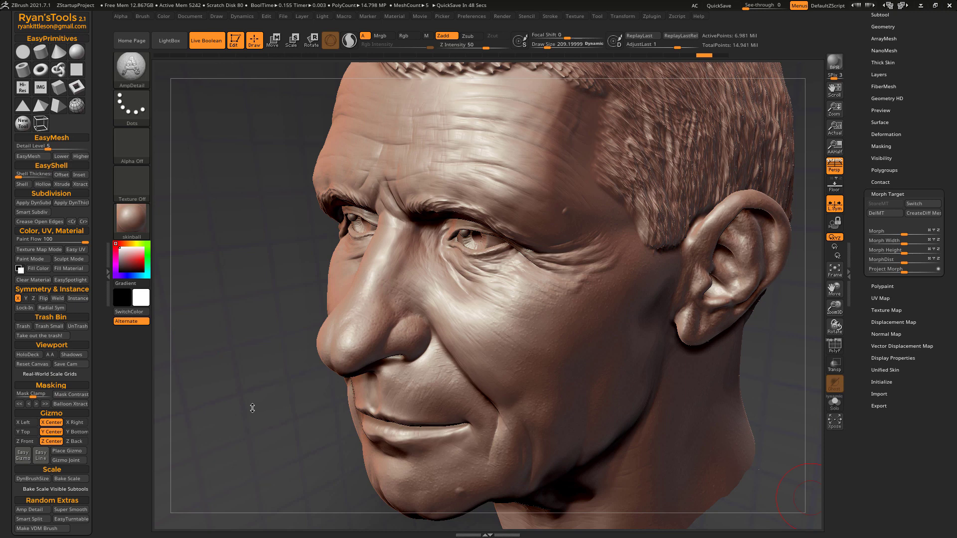
pyautogui.moveTo(245, 418)
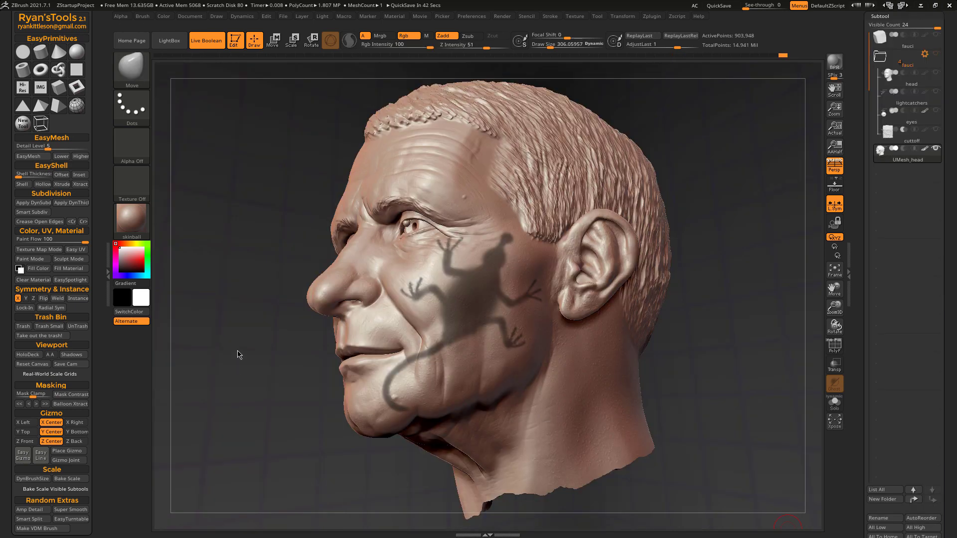
pyautogui.moveTo(257, 319)
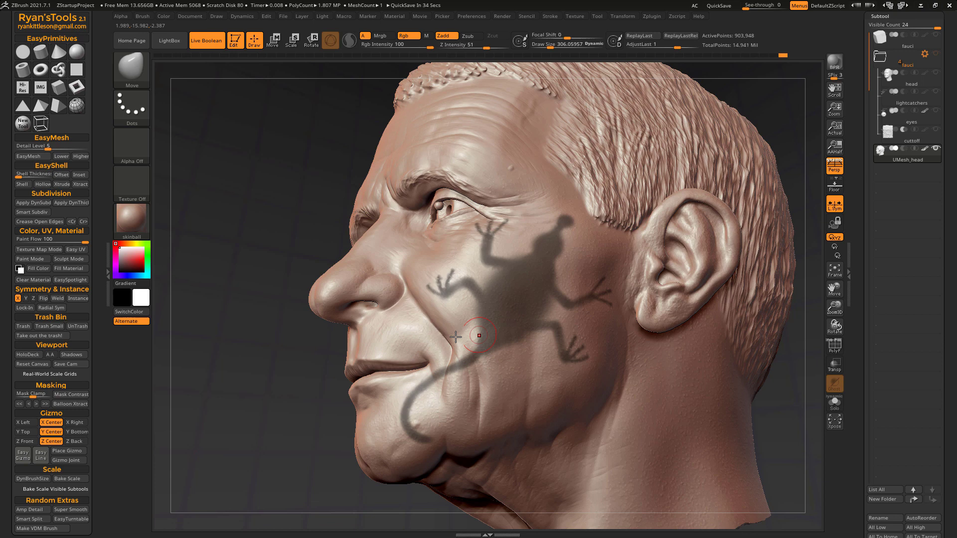
pyautogui.moveTo(421, 296)
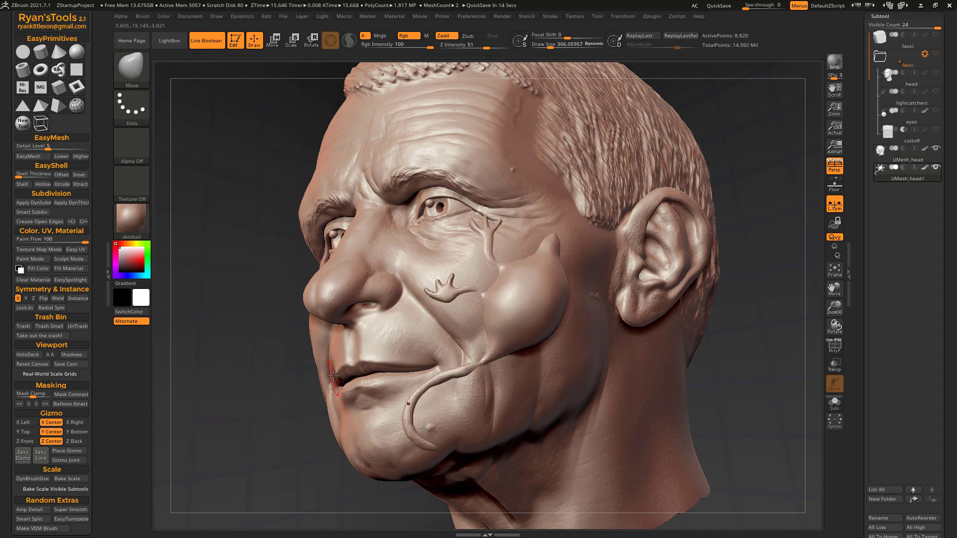
# Solo the newly extracted lizard-shaped subtool to view it on its own.
pyautogui.click(833, 401)
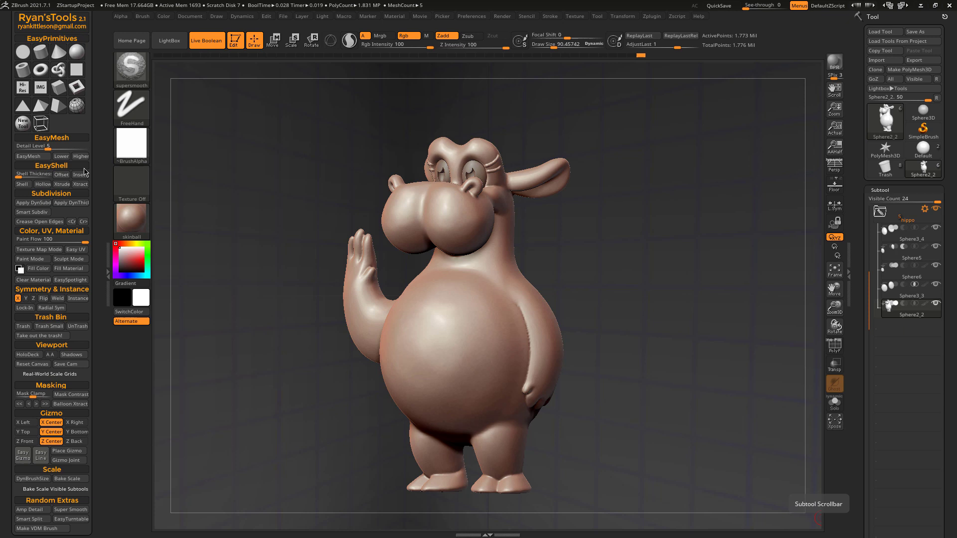
pyautogui.moveTo(101, 169)
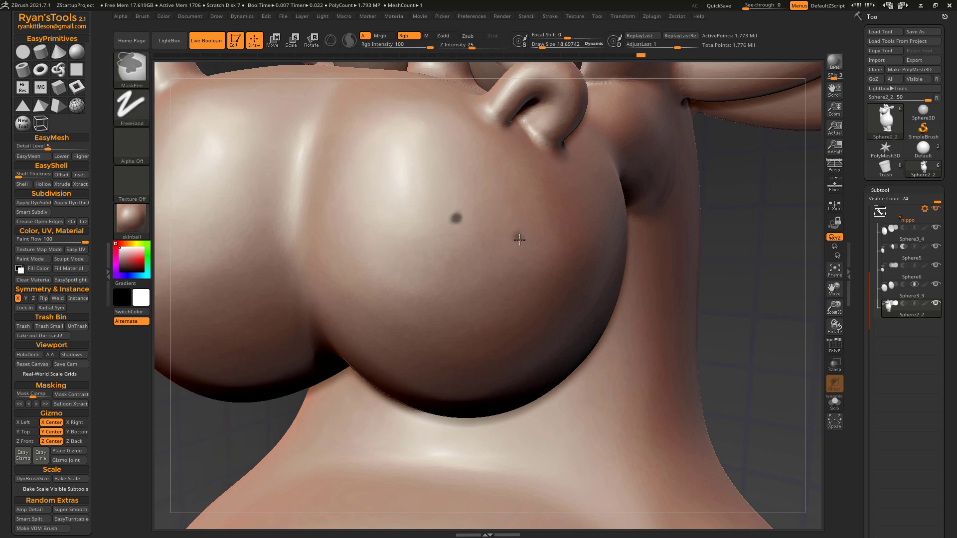
# Add a freckle dot beside the first one on the hippo's snout.
pyautogui.click(518, 238)
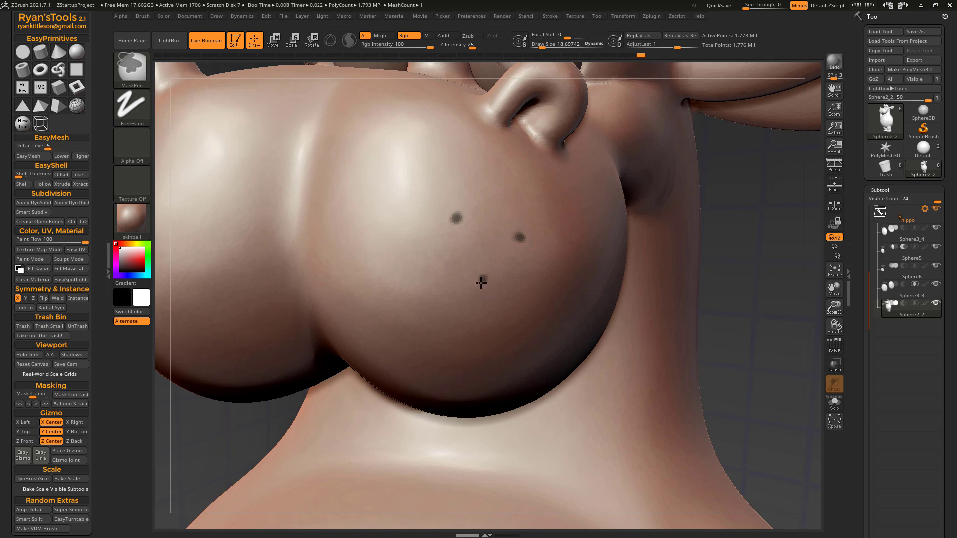
pyautogui.moveTo(548, 215)
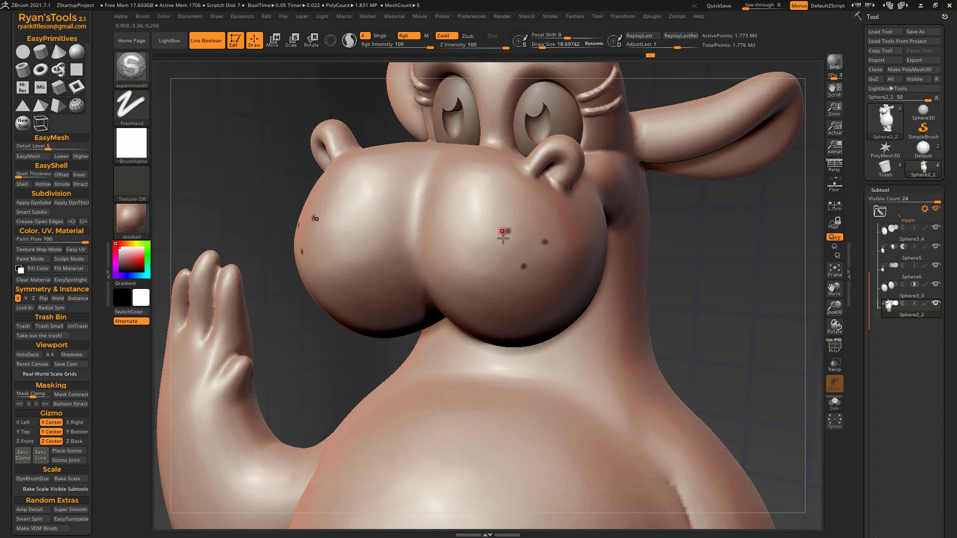
pyautogui.moveTo(667, 198)
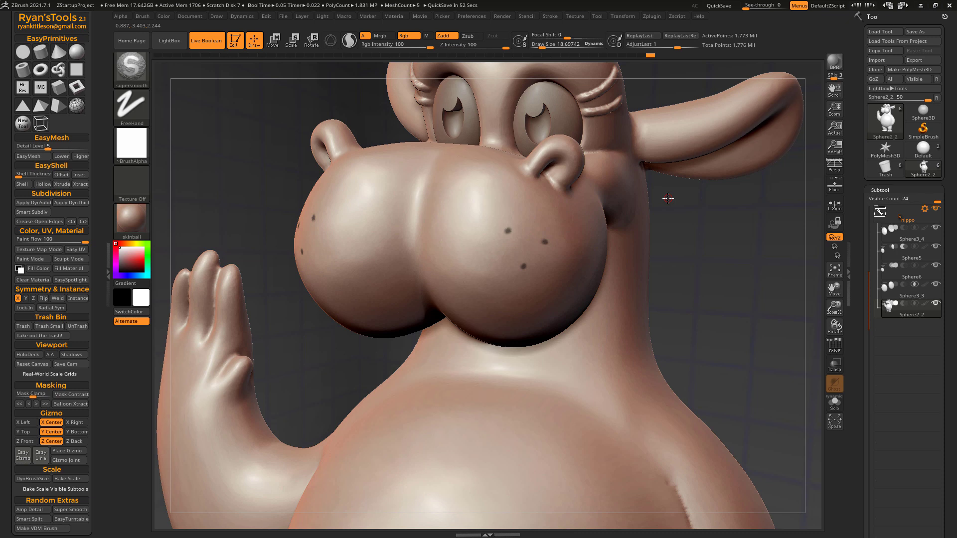
pyautogui.moveTo(554, 240)
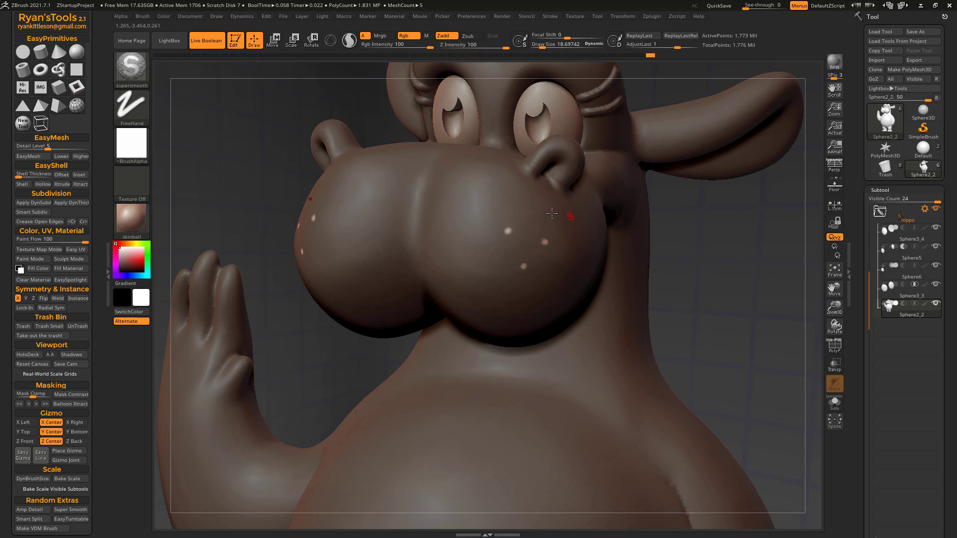
pyautogui.moveTo(574, 236)
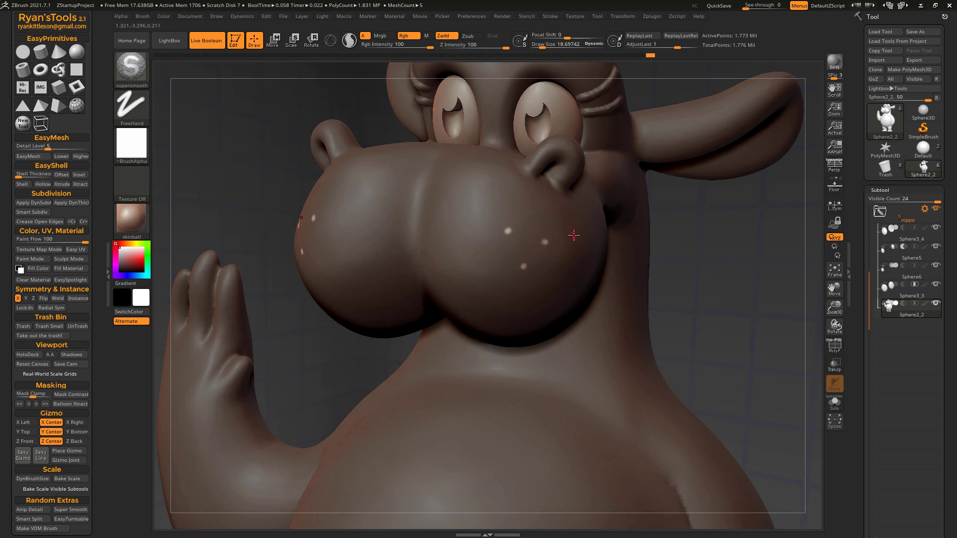
pyautogui.moveTo(29, 173)
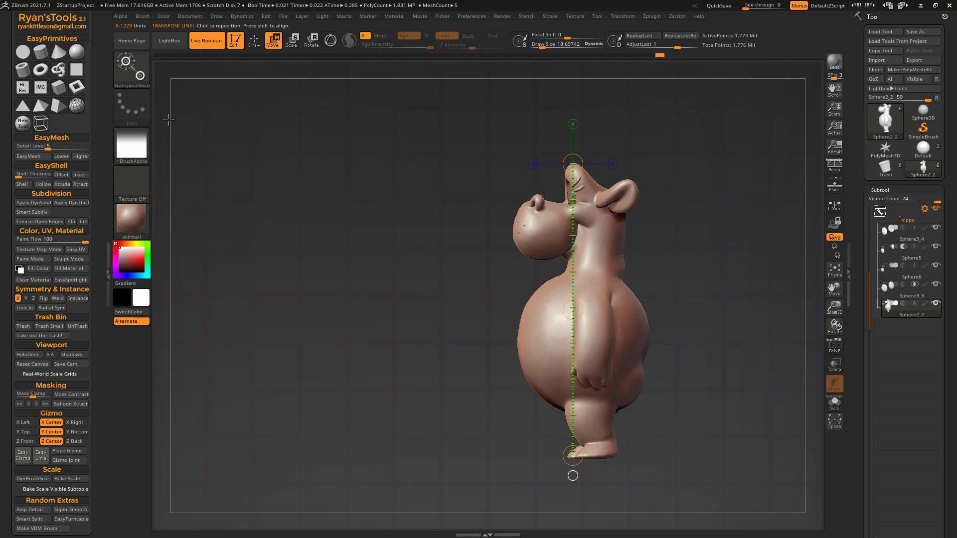
pyautogui.moveTo(453, 252)
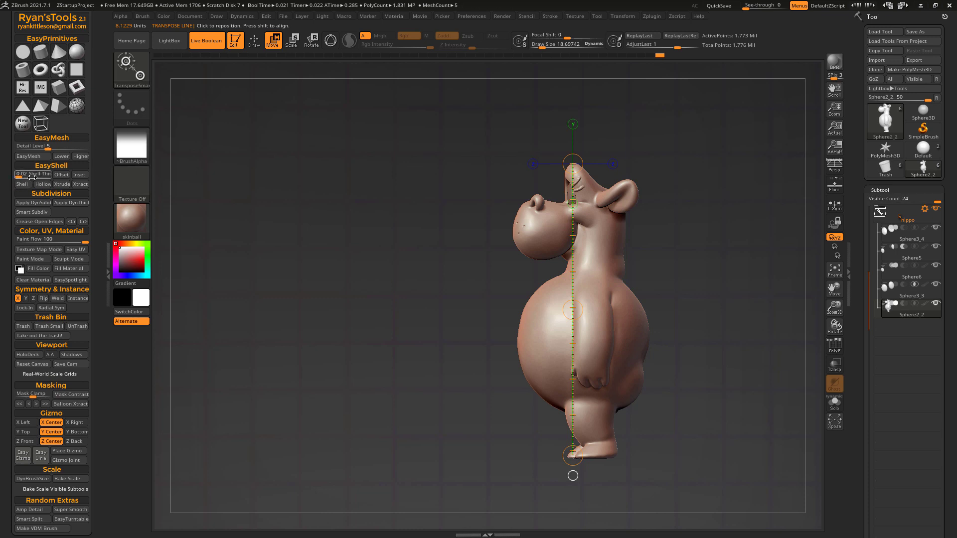
pyautogui.moveTo(130, 40)
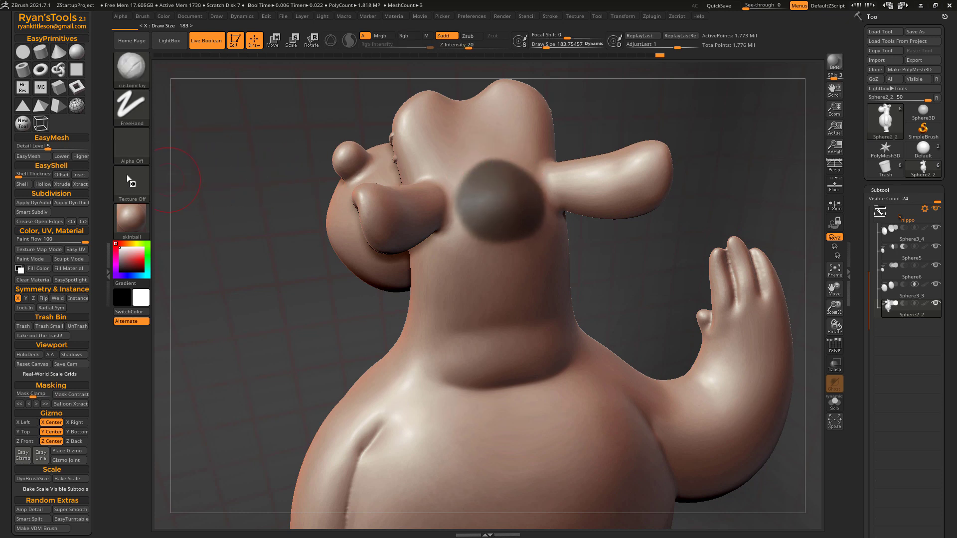
pyautogui.moveTo(31, 174)
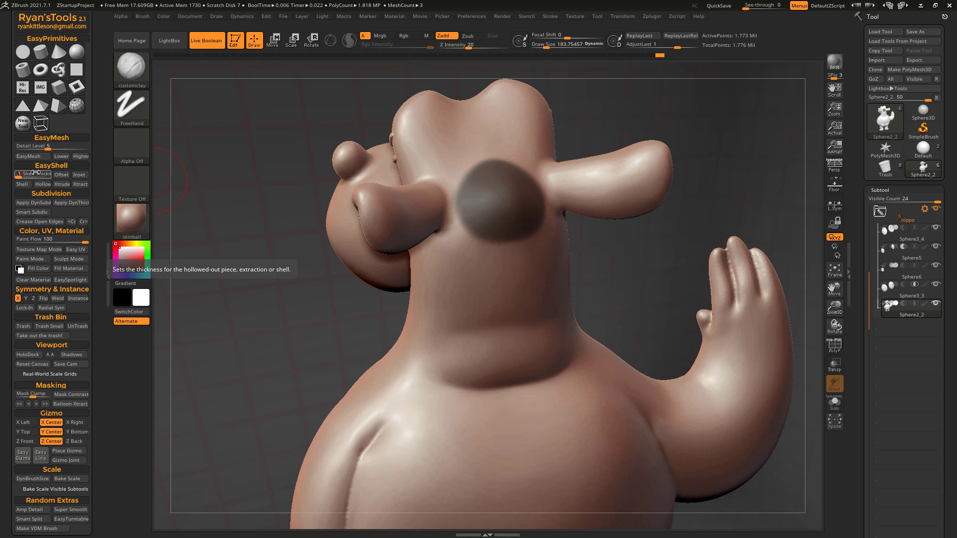
pyautogui.moveTo(80, 185)
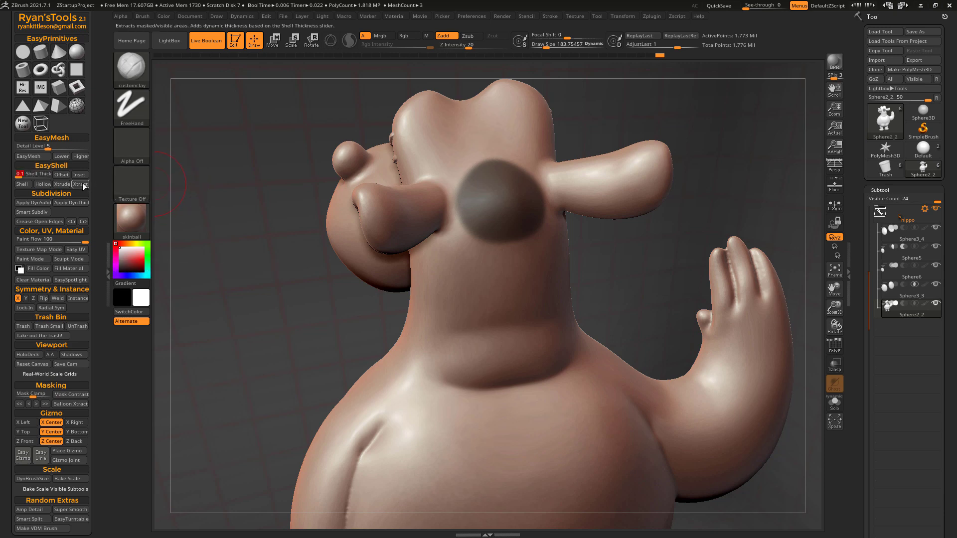
# Xtract the masked cheek patch as a 0.1-thick EasyShell piece and solo it.
pyautogui.click(31, 211)
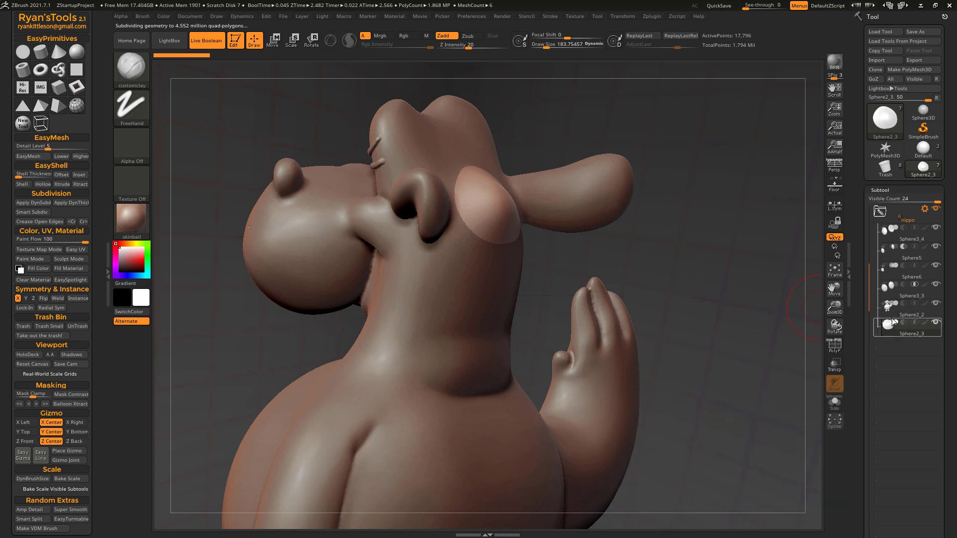
pyautogui.click(833, 402)
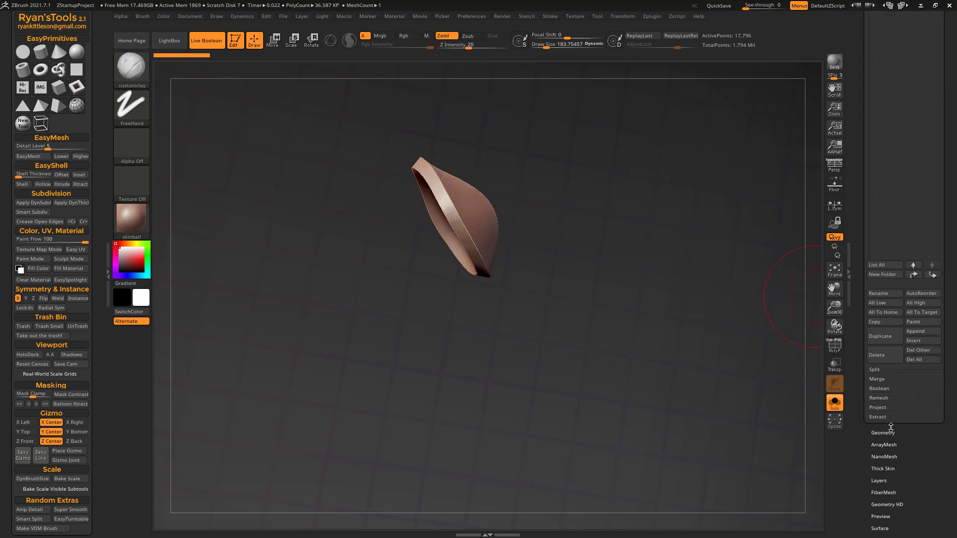
# Expand the Geometry settings to reach Dynamic Subdiv for the extracted patch.
pyautogui.click(881, 431)
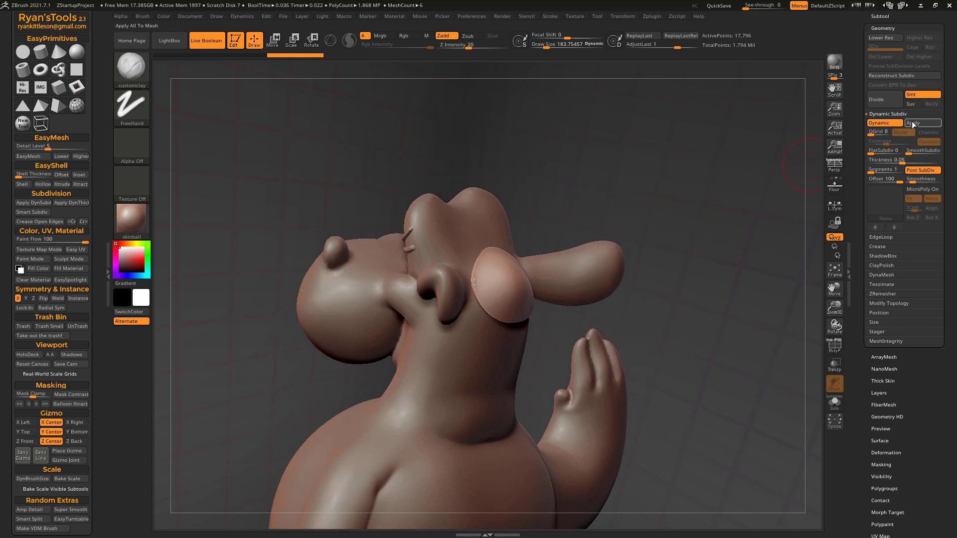
pyautogui.moveTo(921, 151)
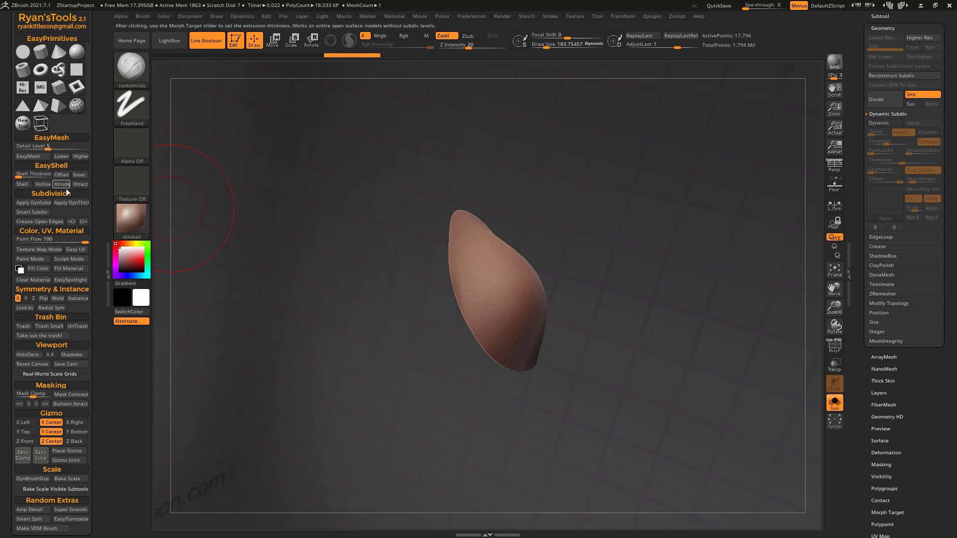
pyautogui.moveTo(61, 184)
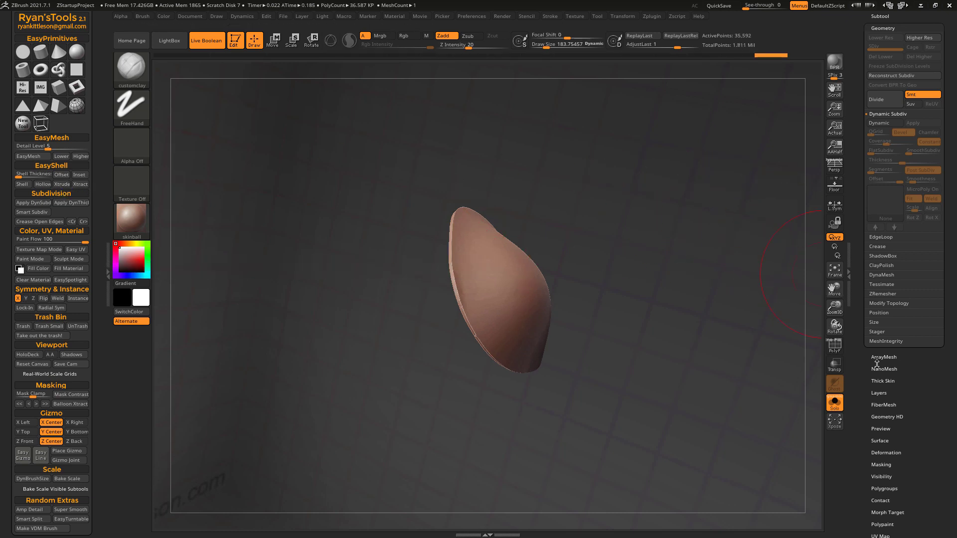
# Expand Display Properties for the soloed piece in the Tool palette.
pyautogui.scroll(-3)
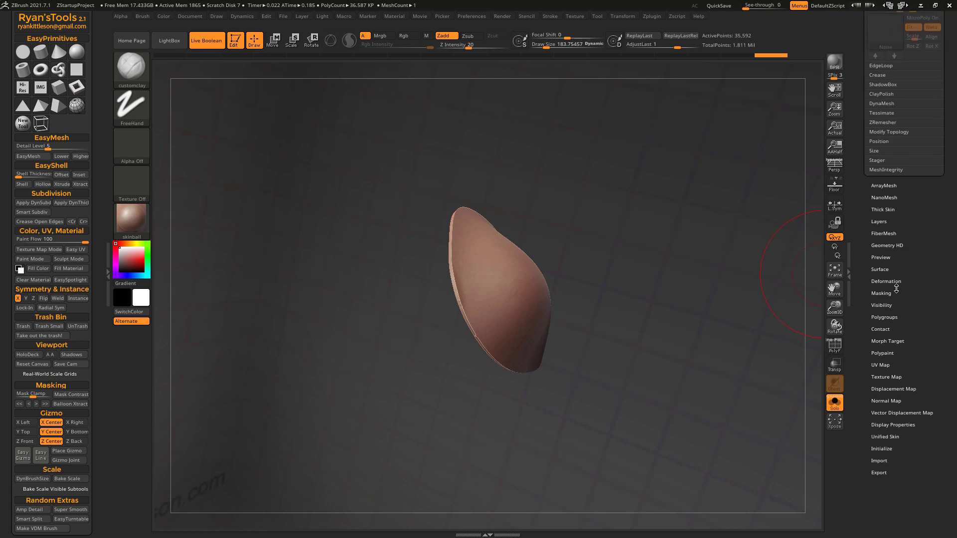
pyautogui.click(887, 341)
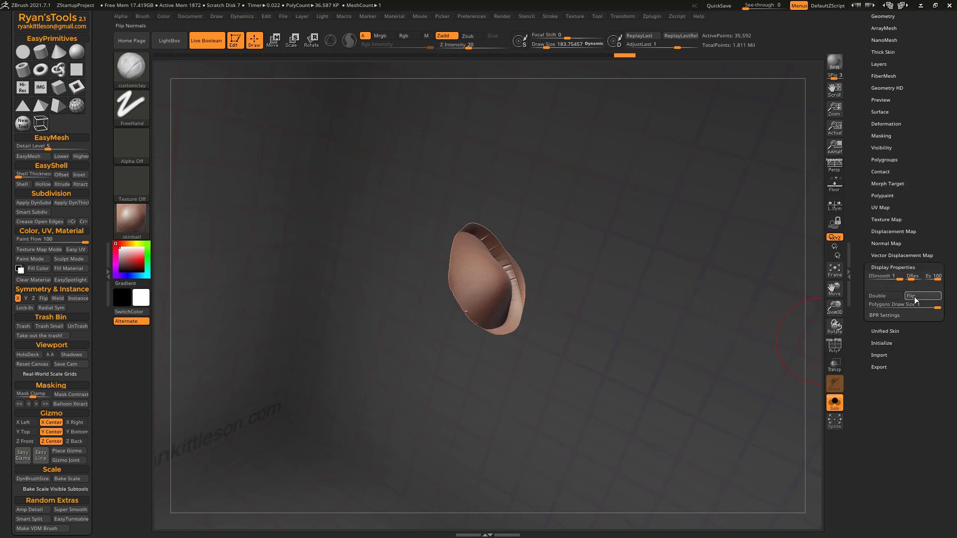
# Turn off Double, flip the piece's normals and reopen the Morph Target panel.
pyautogui.click(921, 296)
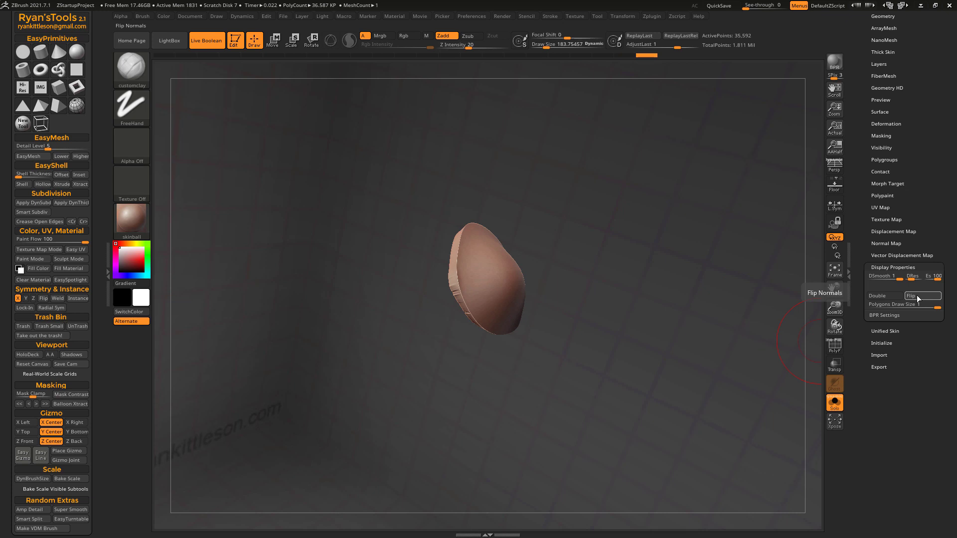
pyautogui.click(911, 296)
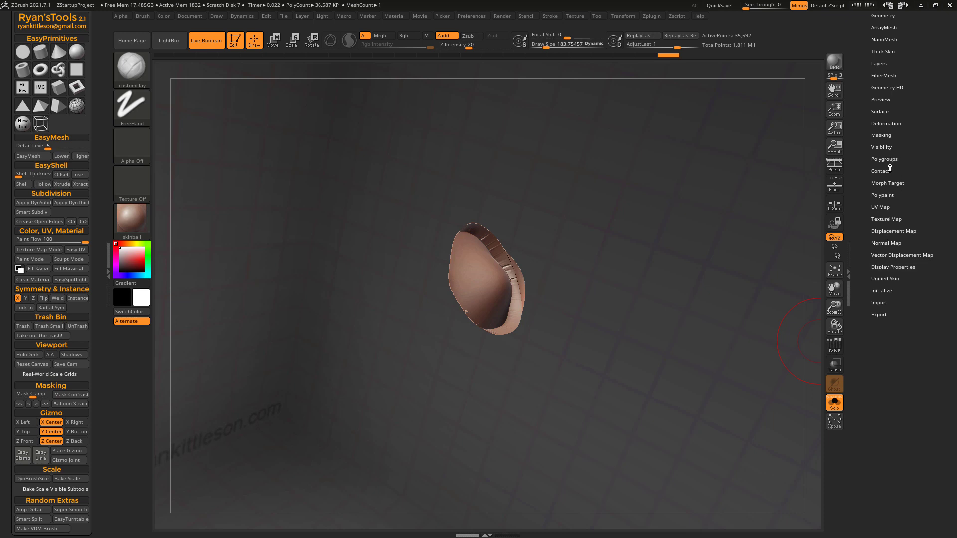
pyautogui.click(879, 170)
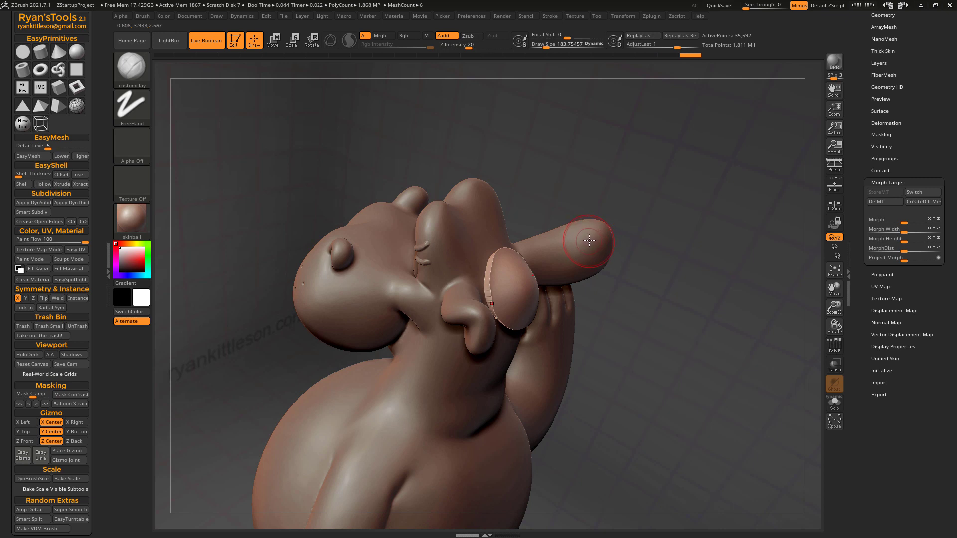
# Select the foot cap piece and run EasyShell Shell to give it exact thickness.
pyautogui.click(834, 403)
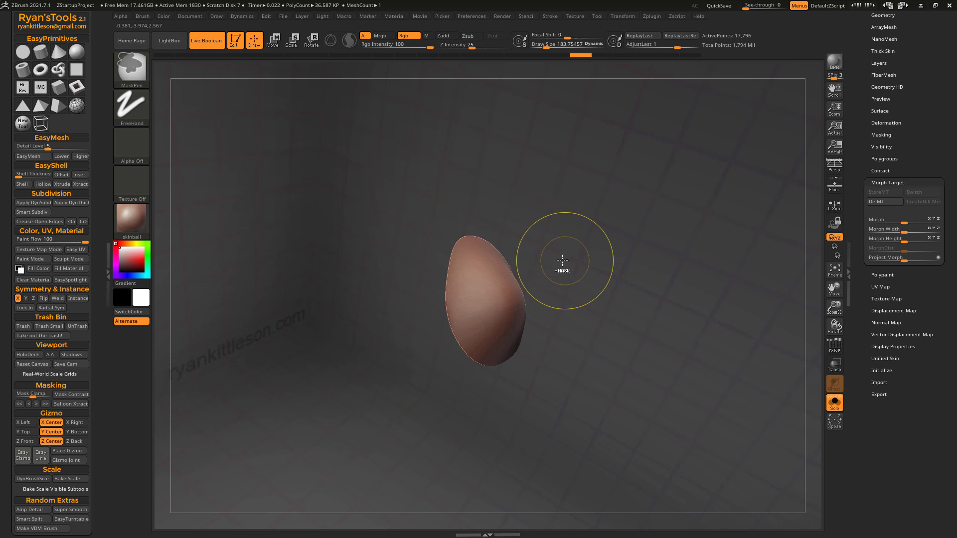
pyautogui.click(22, 184)
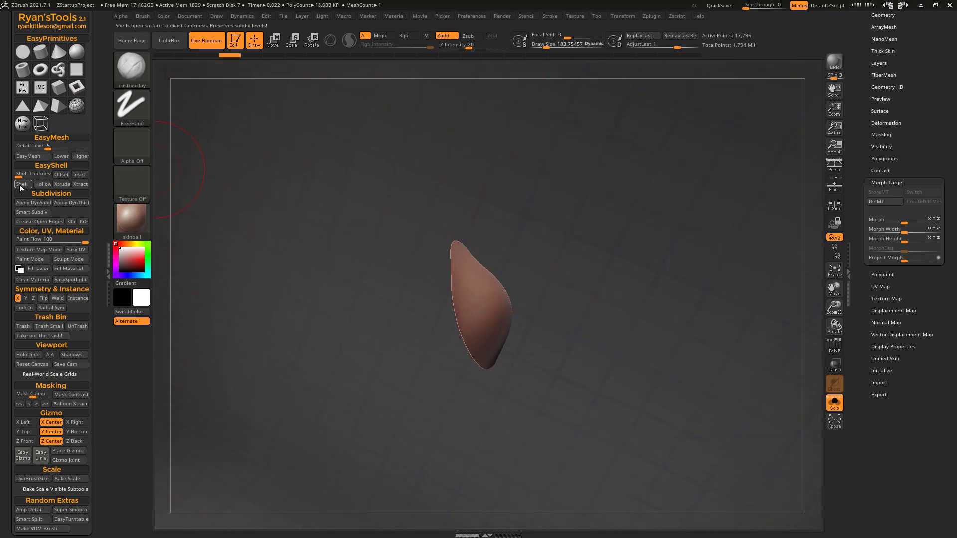
pyautogui.moveTo(32, 174)
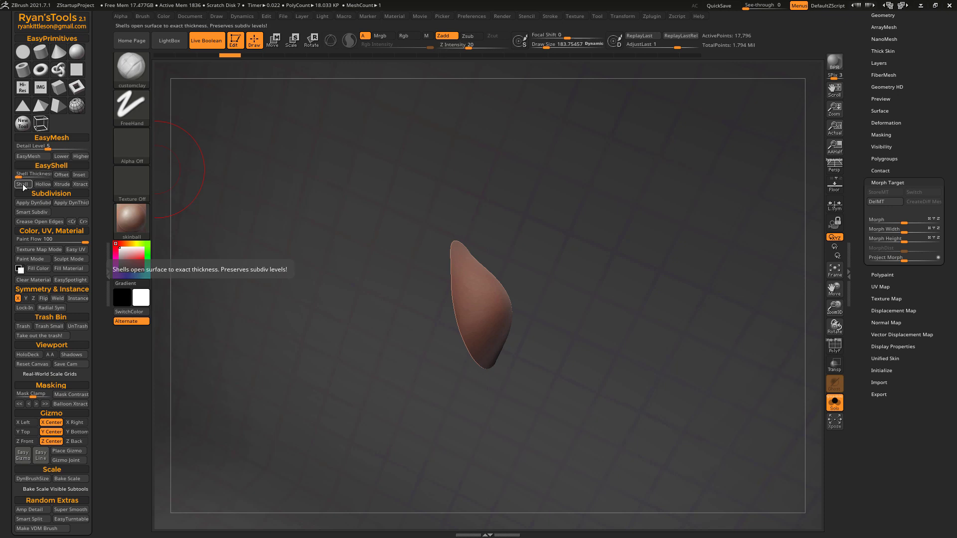
pyautogui.click(22, 184)
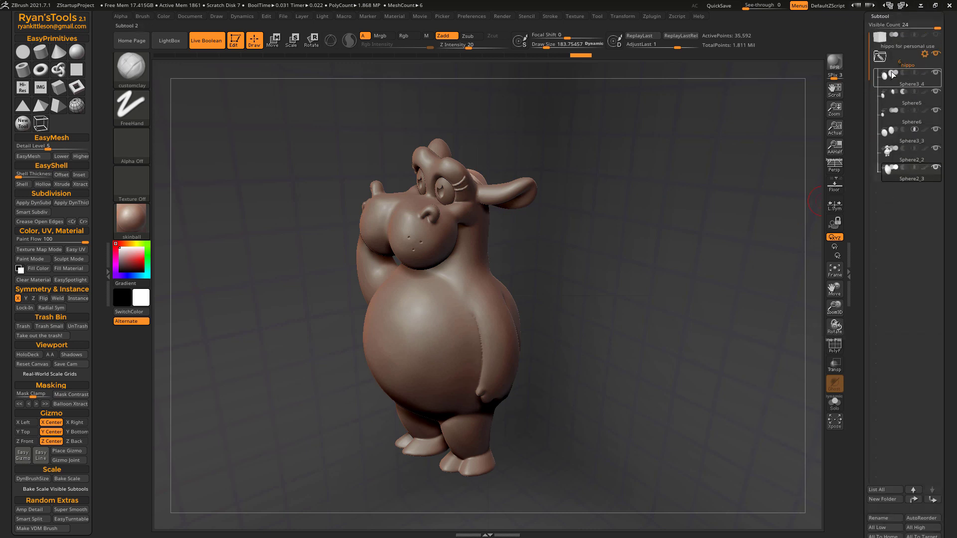
# Run Boolean With DSDiv from the hippo folder's Folder Actions to merge its parts.
pyautogui.click(908, 66)
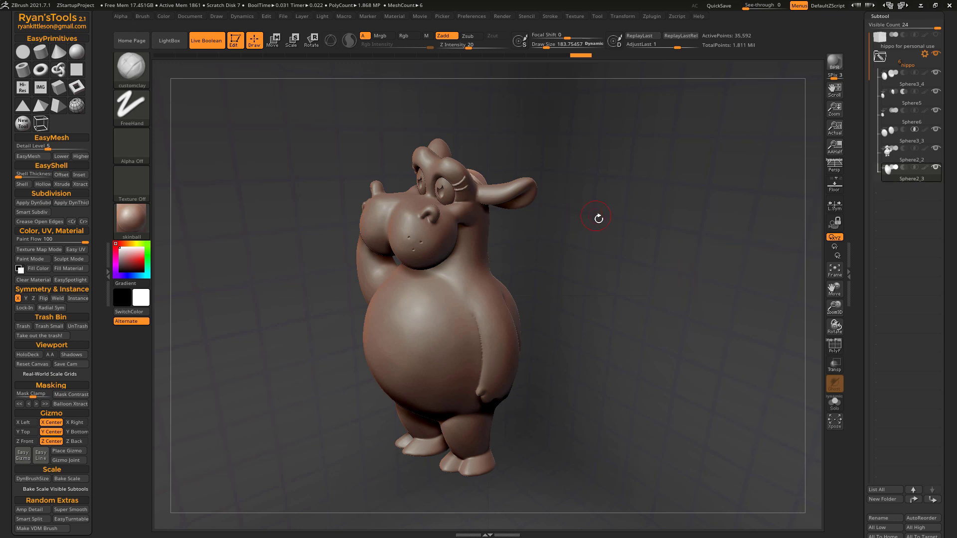
pyautogui.click(909, 159)
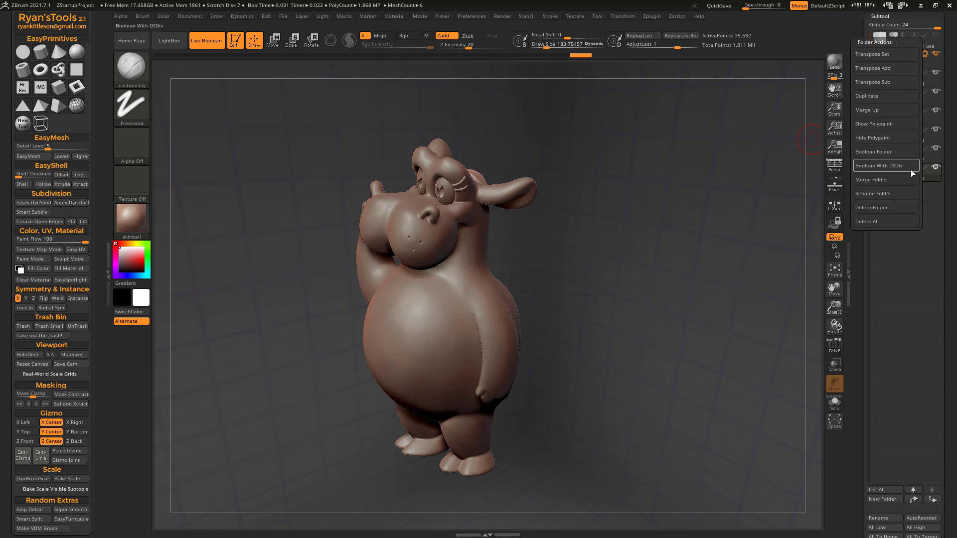
pyautogui.click(885, 166)
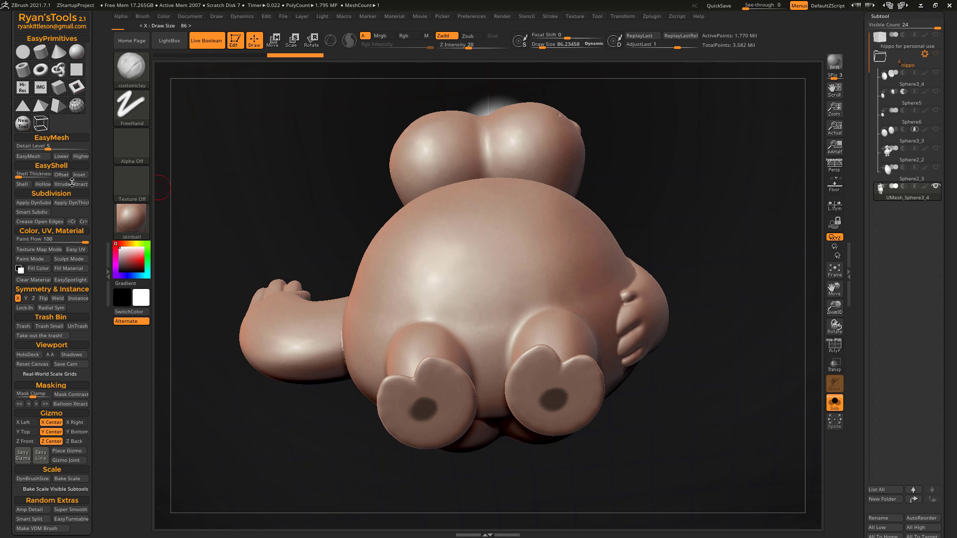
pyautogui.moveTo(30, 174)
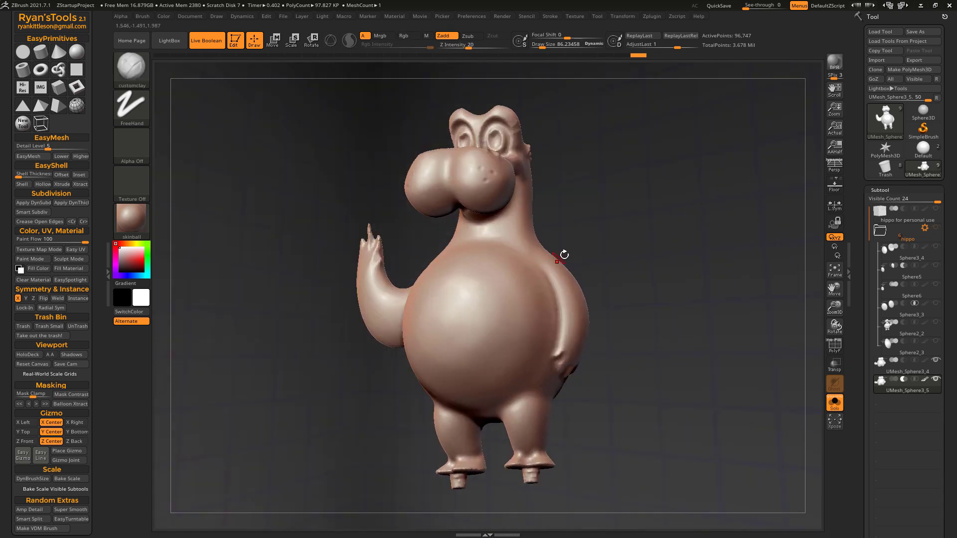
# Enable Transp, select UMesh_Sphere3_5 and move it into the hippo folder.
pyautogui.click(833, 386)
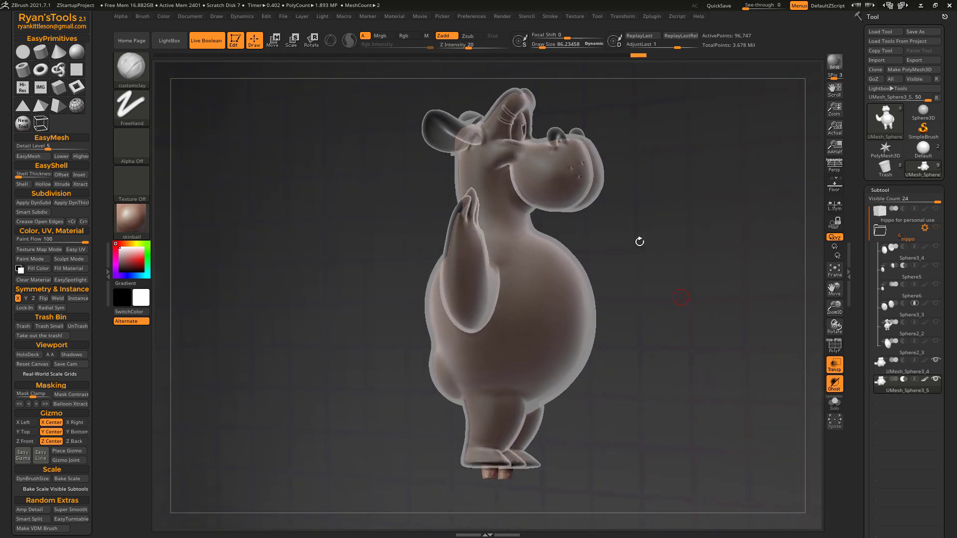
pyautogui.moveTo(537, 187)
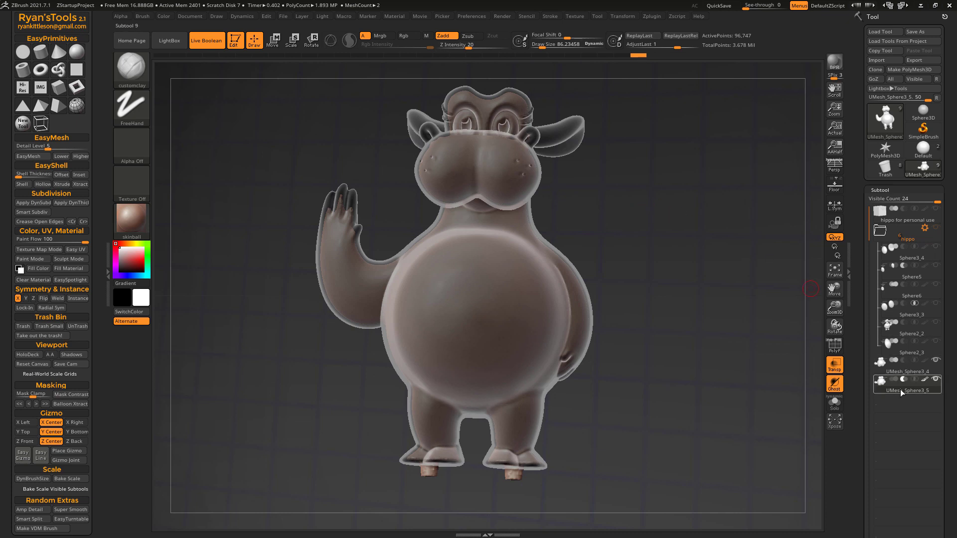
pyautogui.click(907, 350)
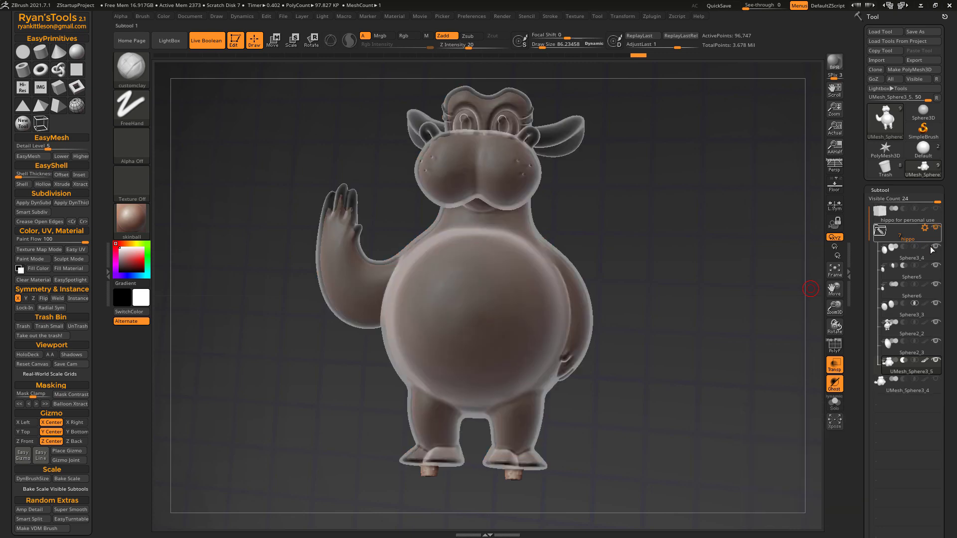
pyautogui.click(833, 402)
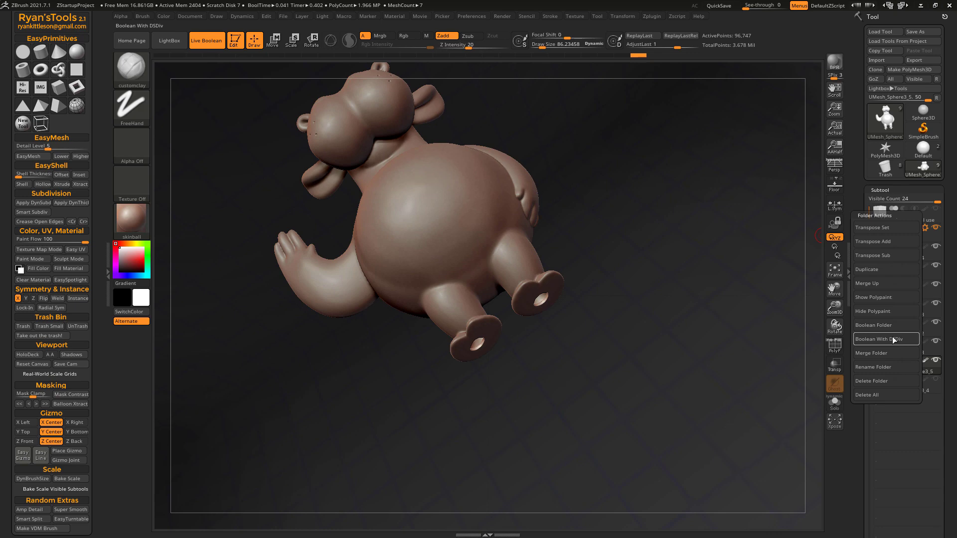
# Run Boolean With DSDiv on the hippo folder to cut the feet holes through the merged mesh.
pyautogui.click(883, 339)
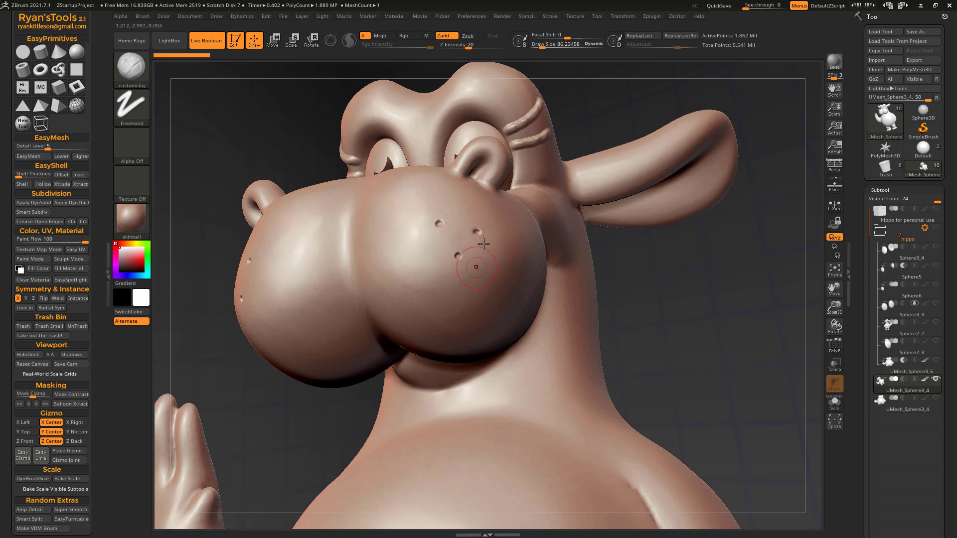
pyautogui.moveTo(422, 248)
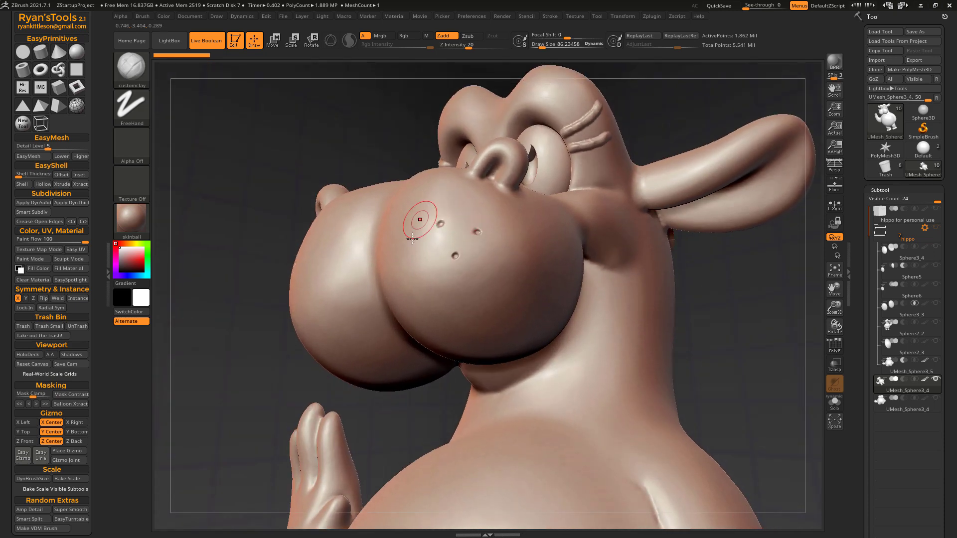
pyautogui.moveTo(474, 236)
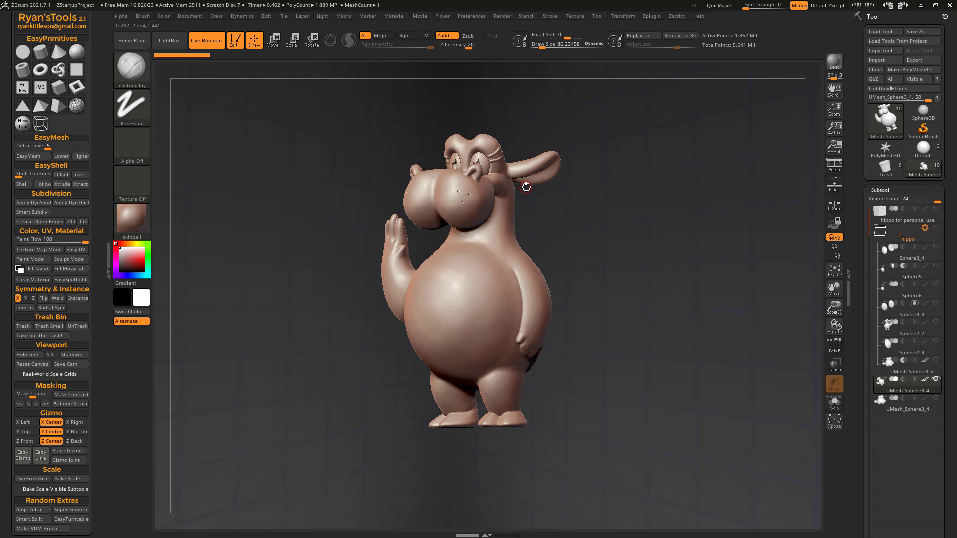
pyautogui.moveTo(590, 165)
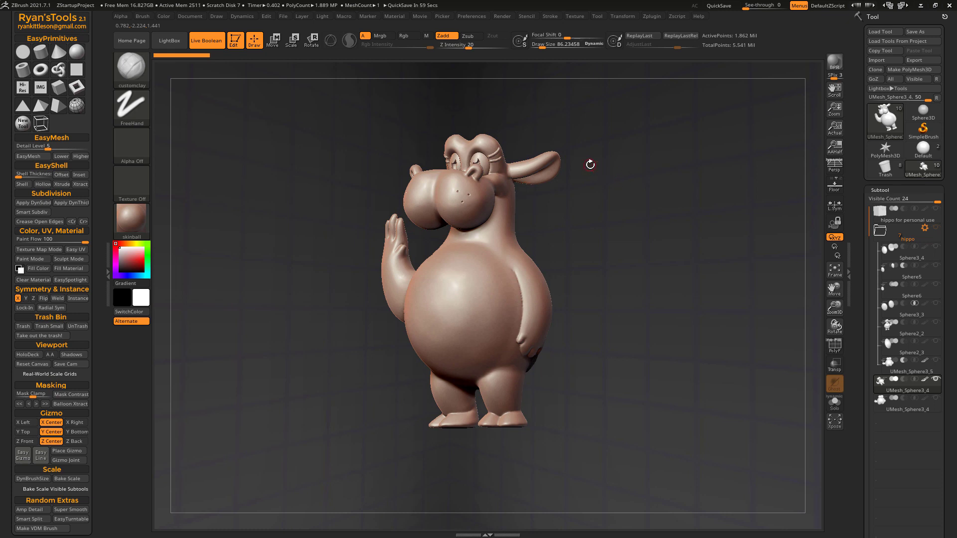